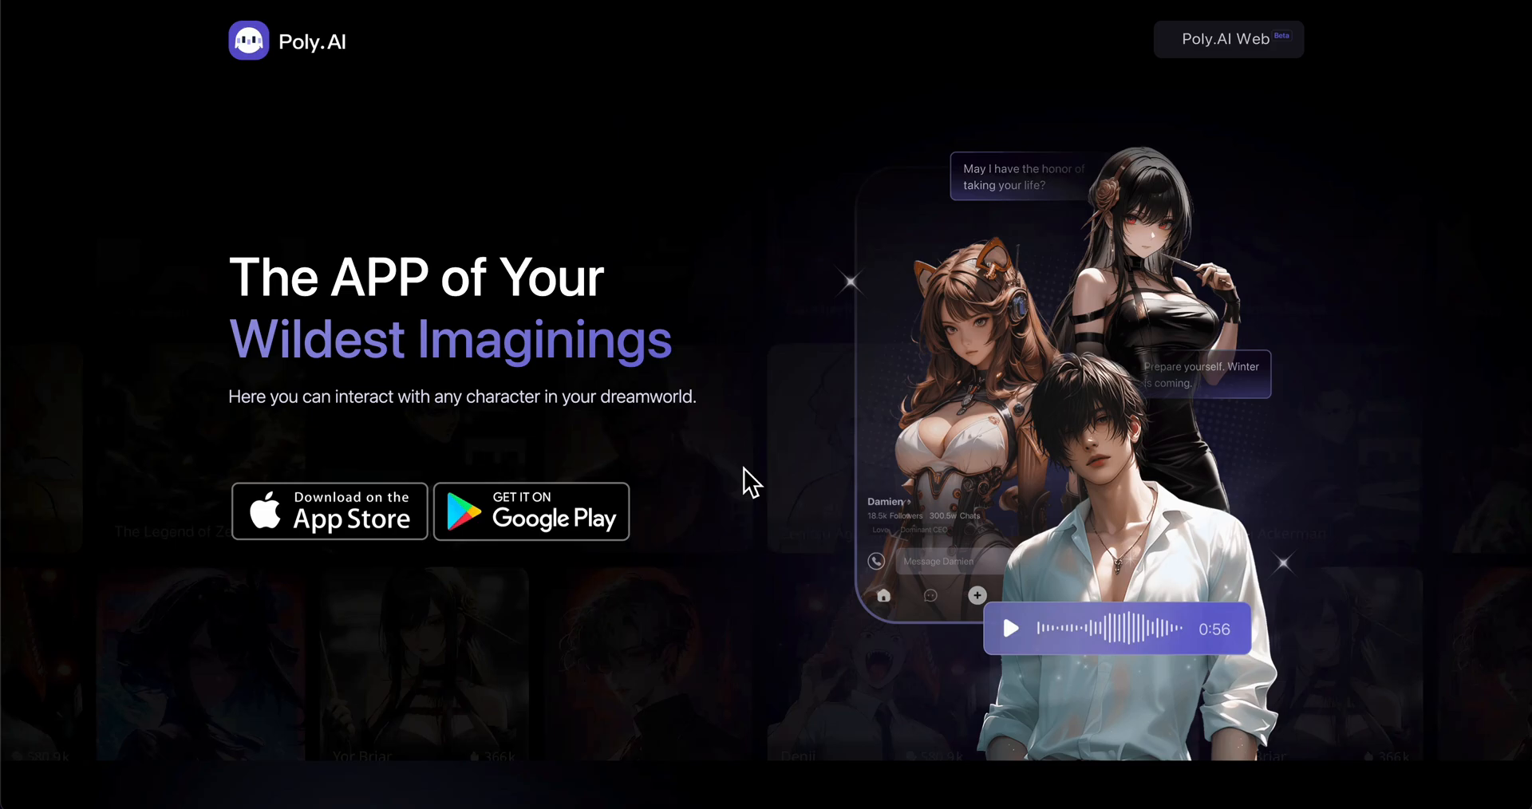
pyautogui.moveTo(469, 409)
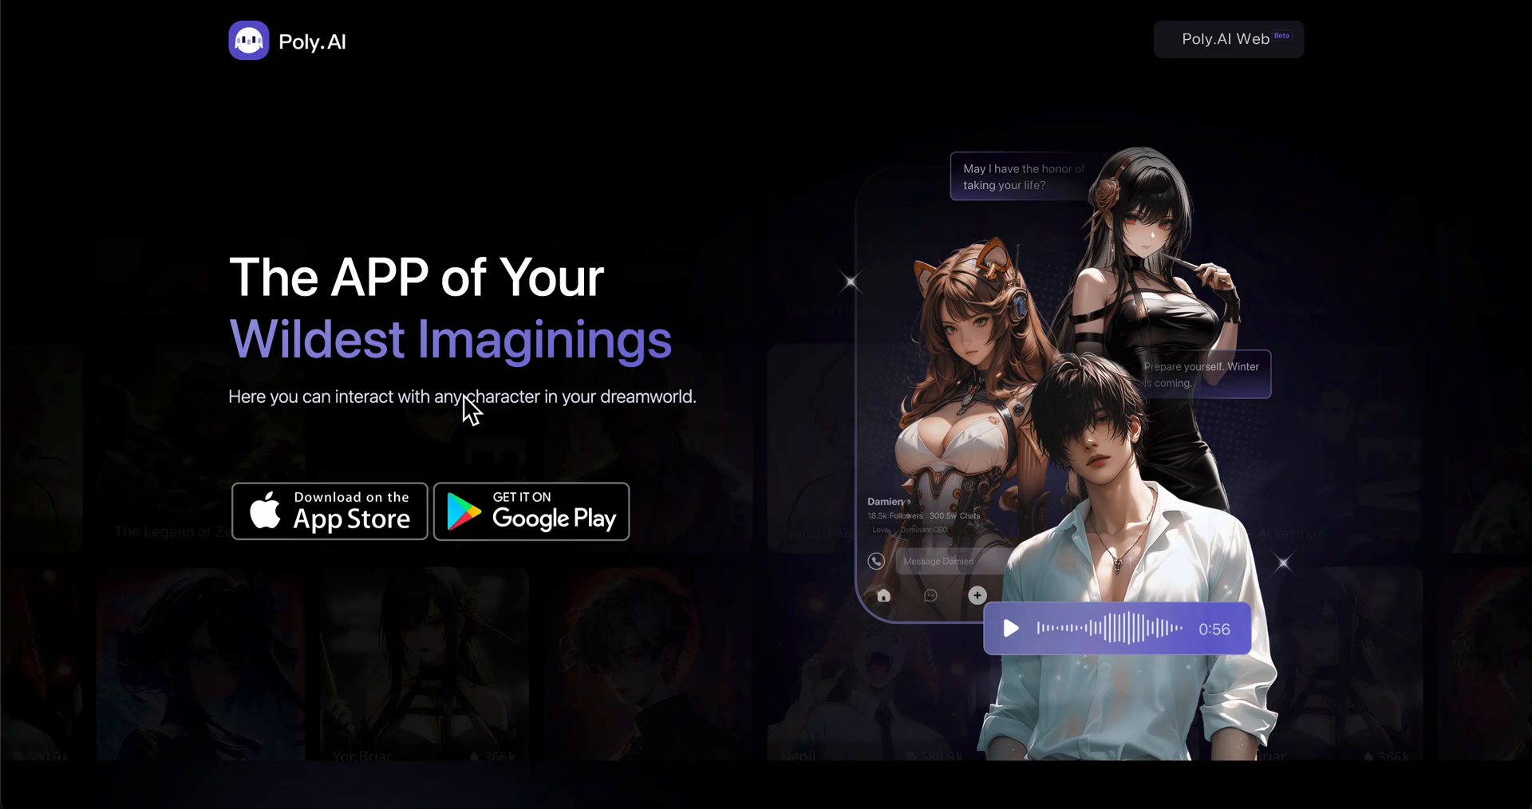
pyautogui.moveTo(929, 596)
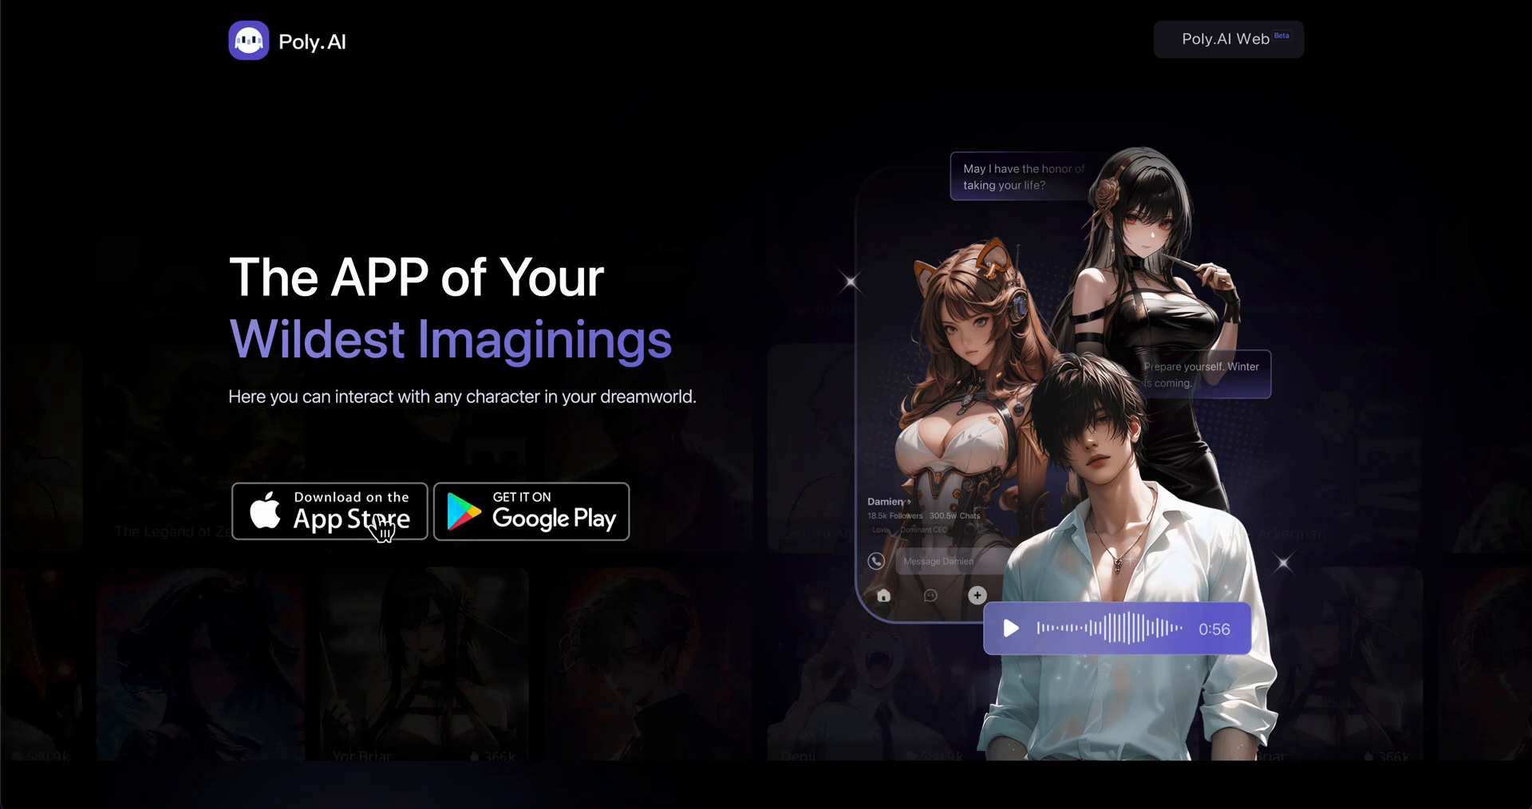
# View the 'Poly.AI - Create AI Chat Bot' Google Play listing and browse its details
pyautogui.click(530, 511)
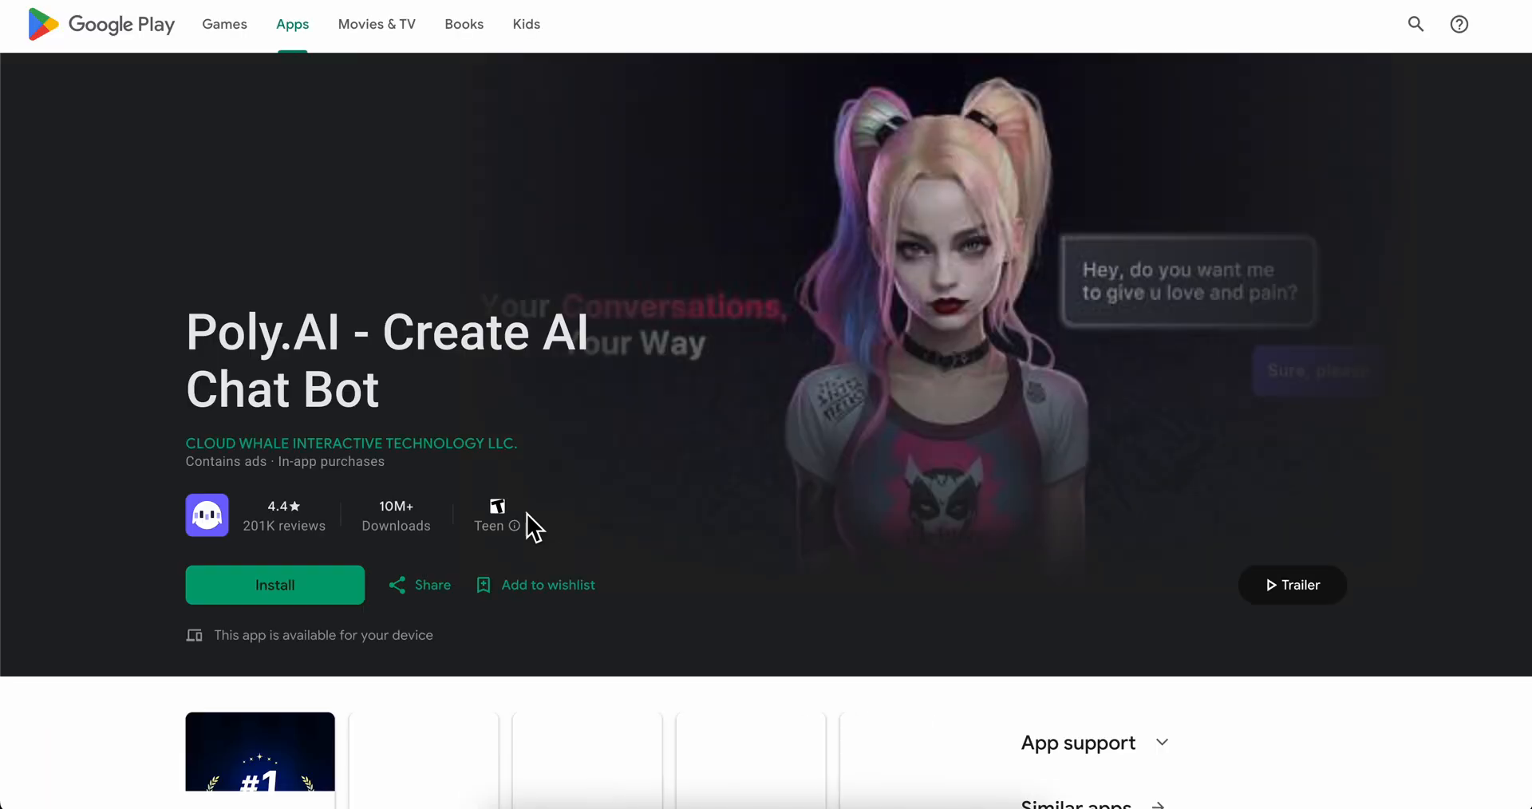
pyautogui.doubleClick(273, 332)
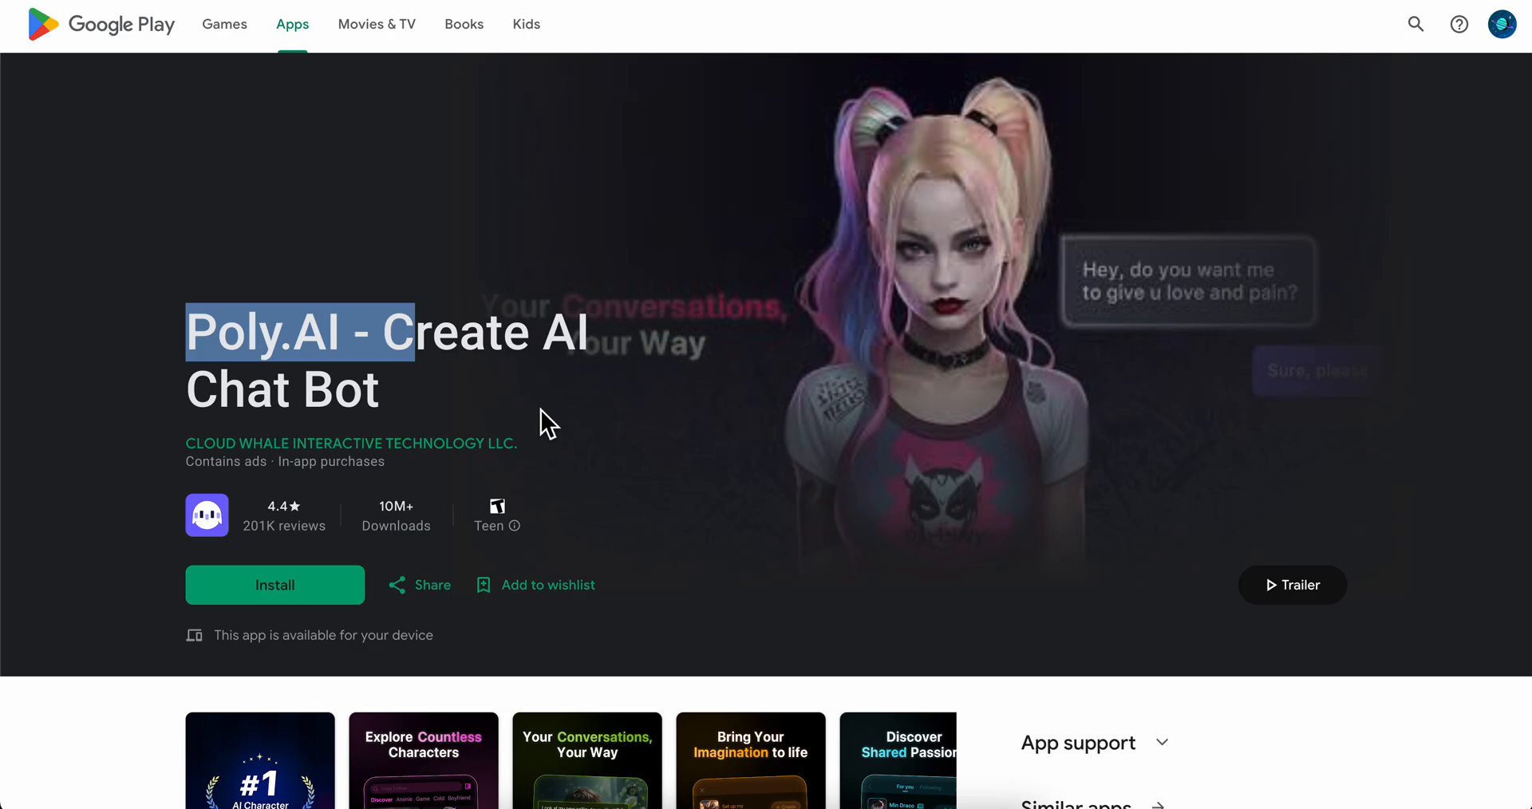
pyautogui.scroll(-3)
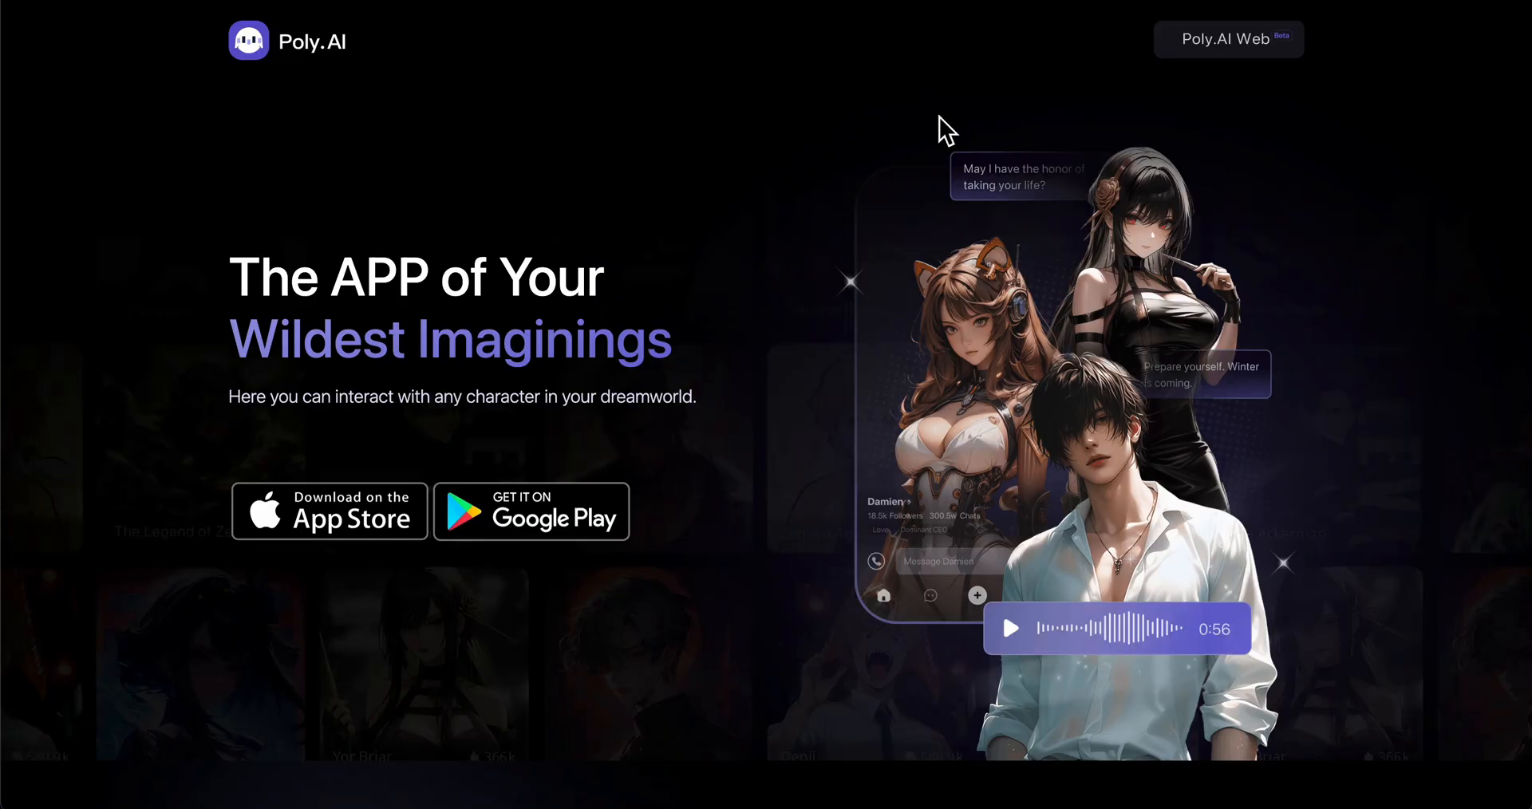
pyautogui.moveTo(1229, 55)
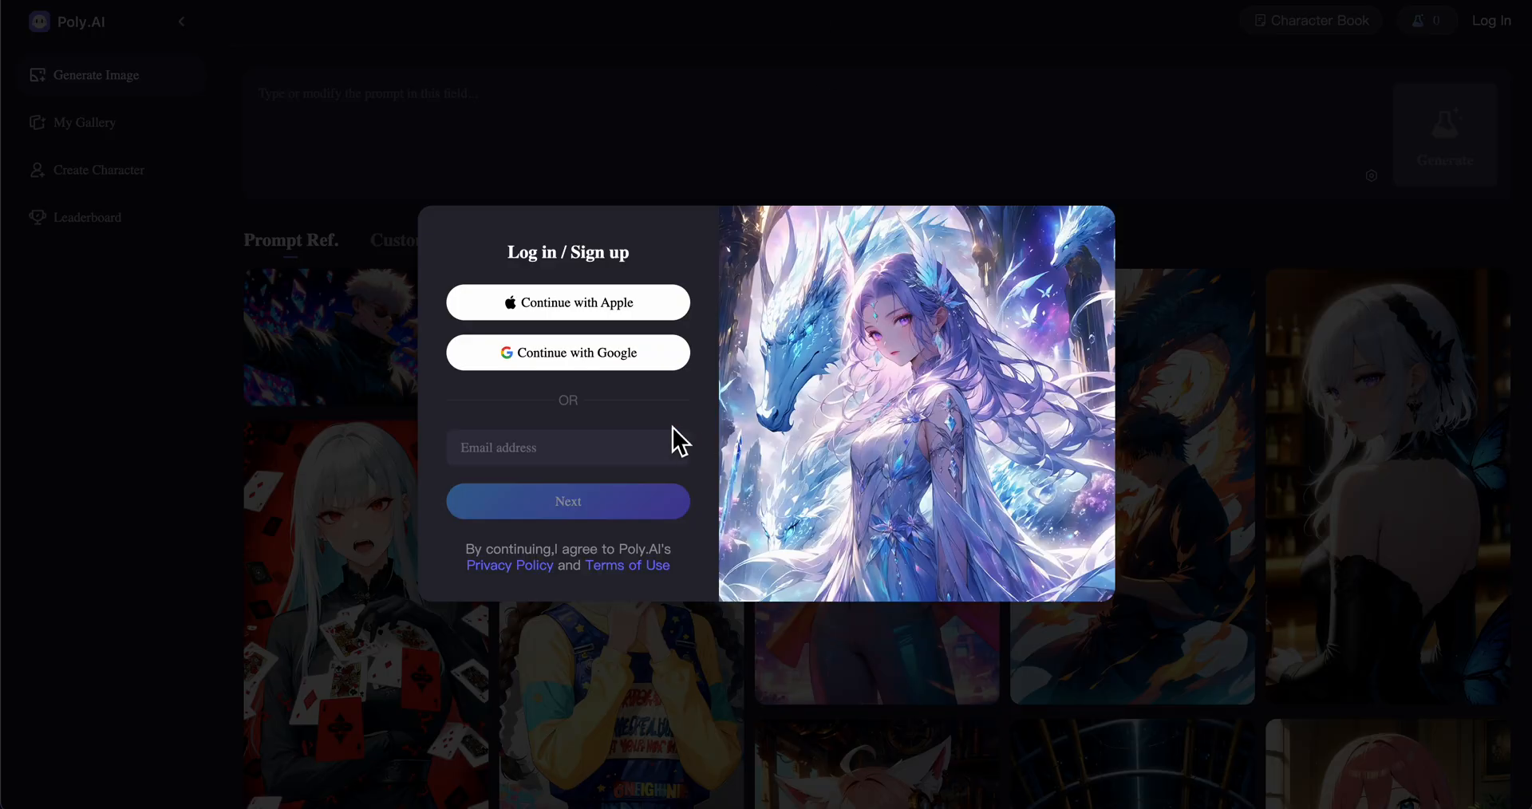
# Sign in with Google, choosing an account and agreeing to share its details
pyautogui.click(568, 351)
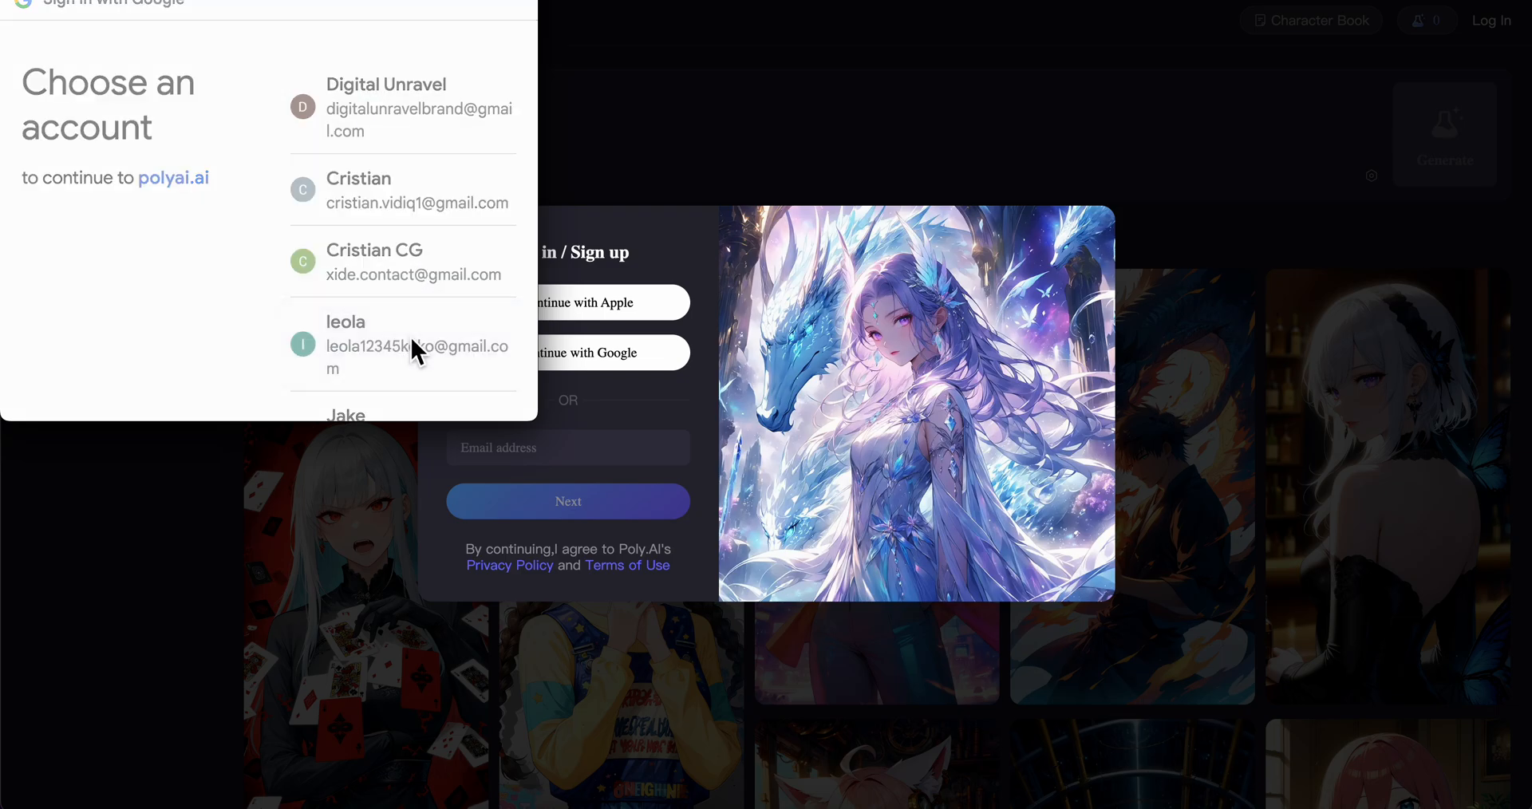
pyautogui.click(400, 345)
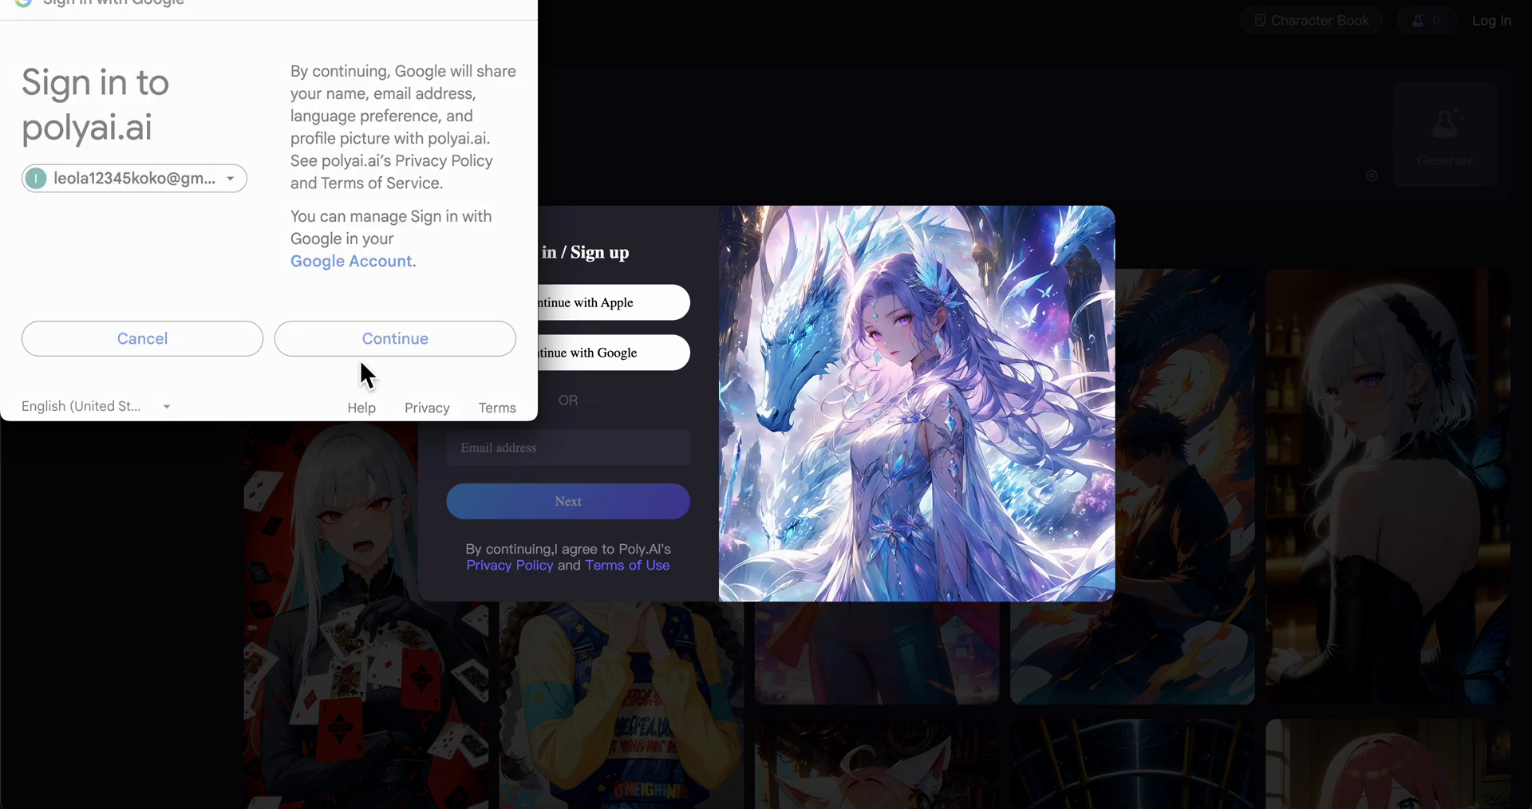
pyautogui.click(394, 338)
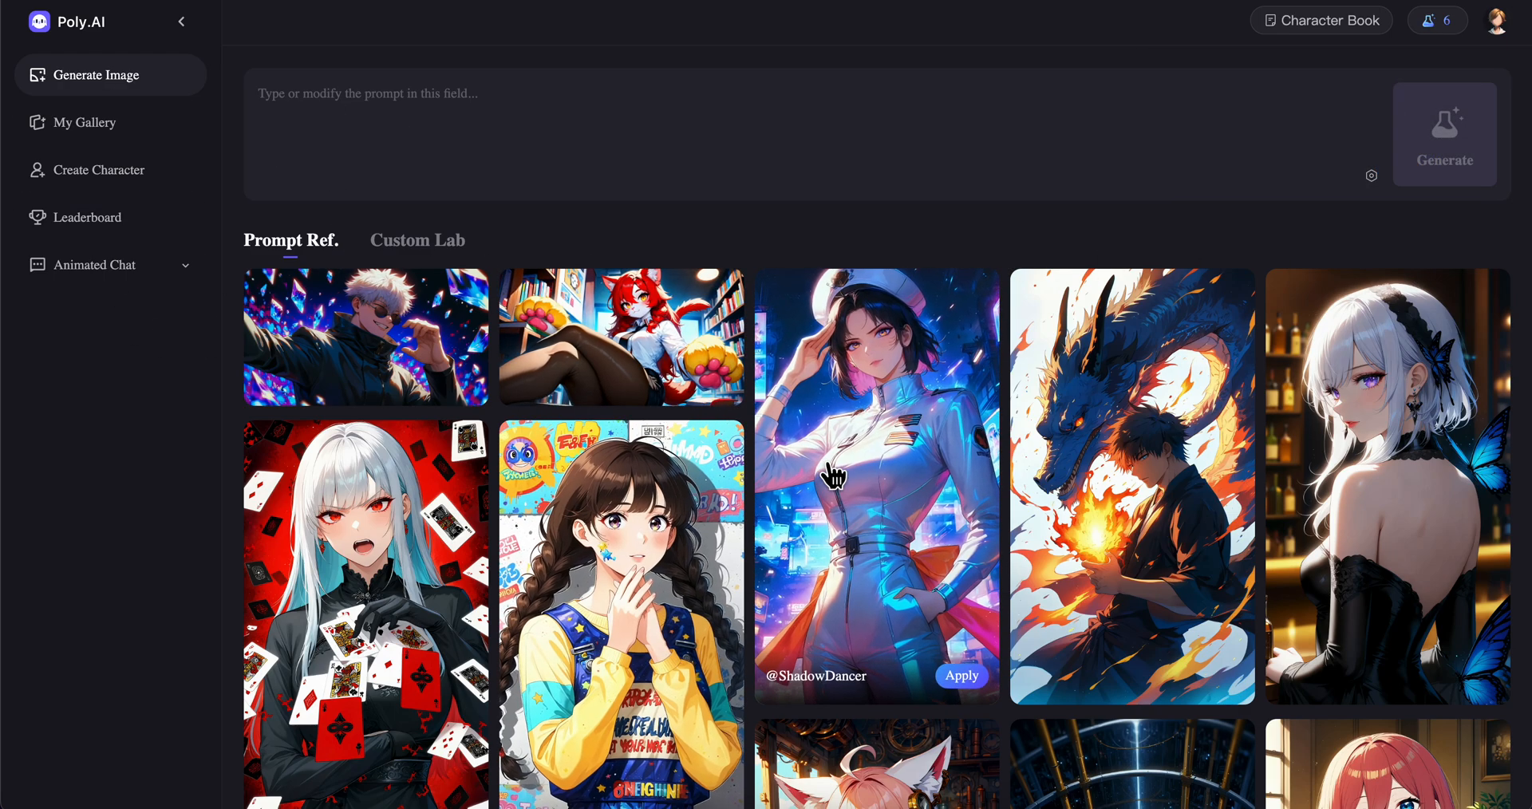
pyautogui.moveTo(512, 220)
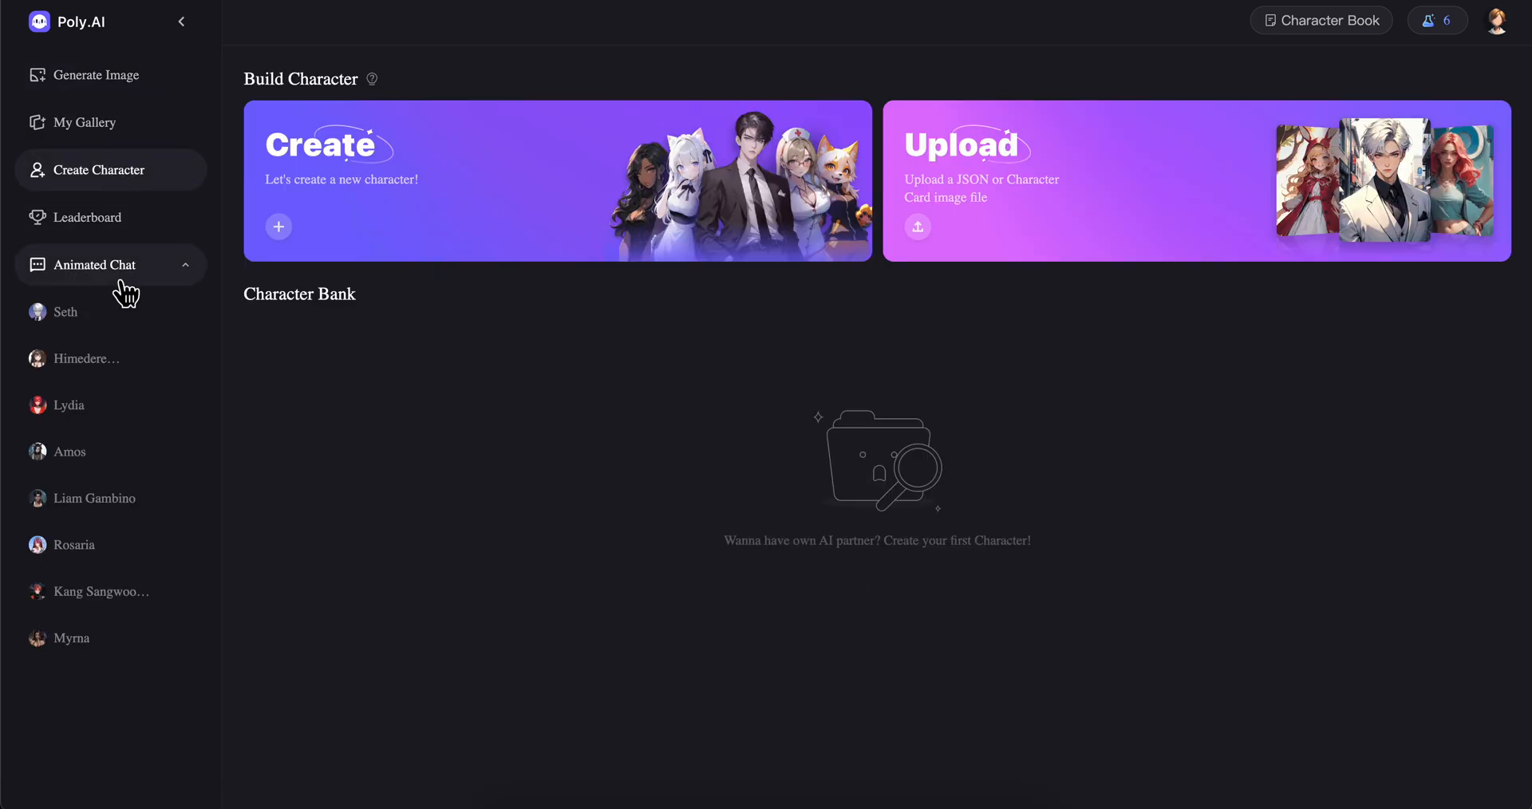
# Start the animated chat with Seth from the sidebar's Animated Chat list
pyautogui.click(64, 311)
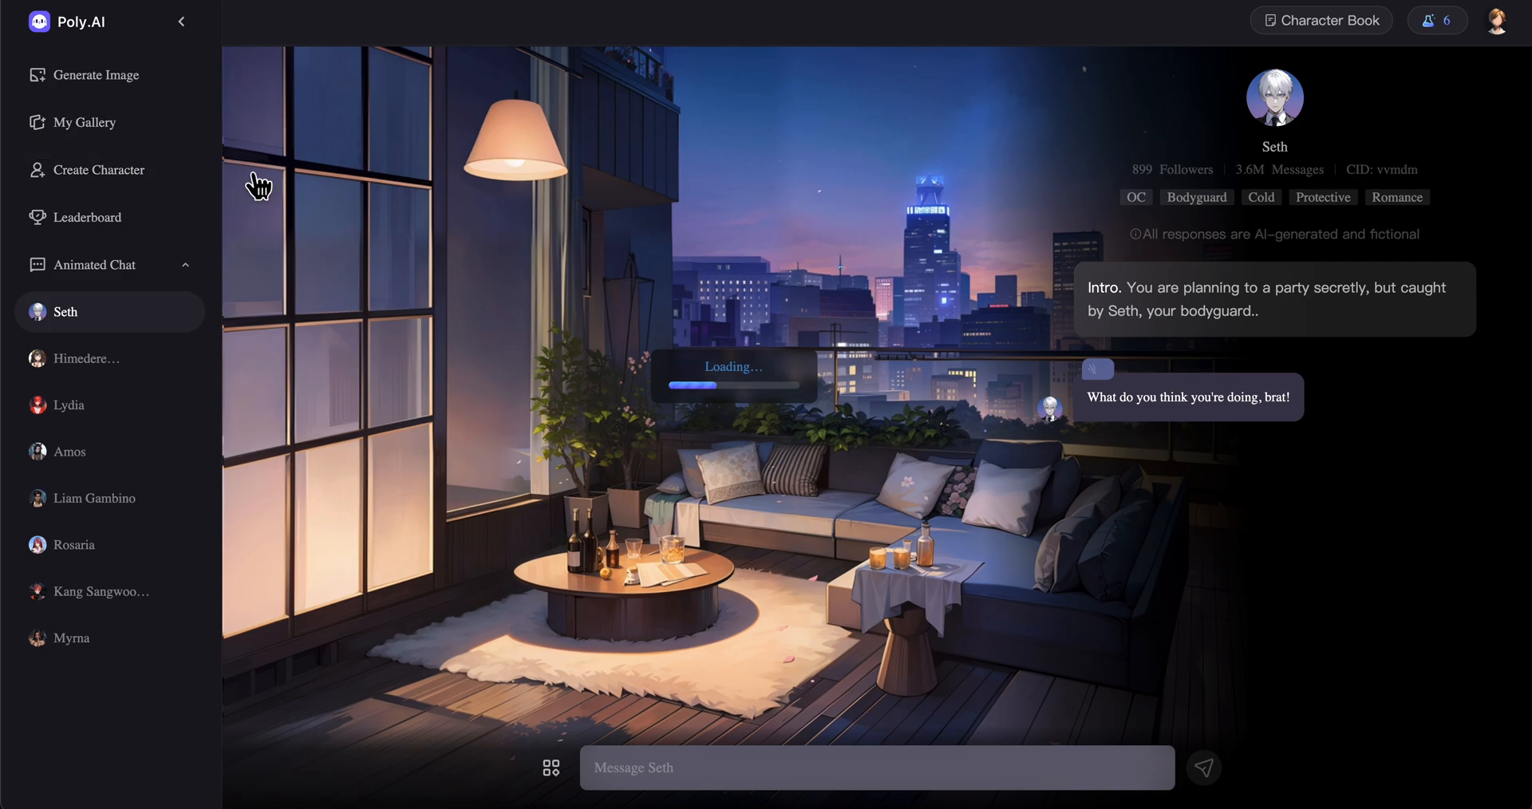
pyautogui.moveTo(814, 433)
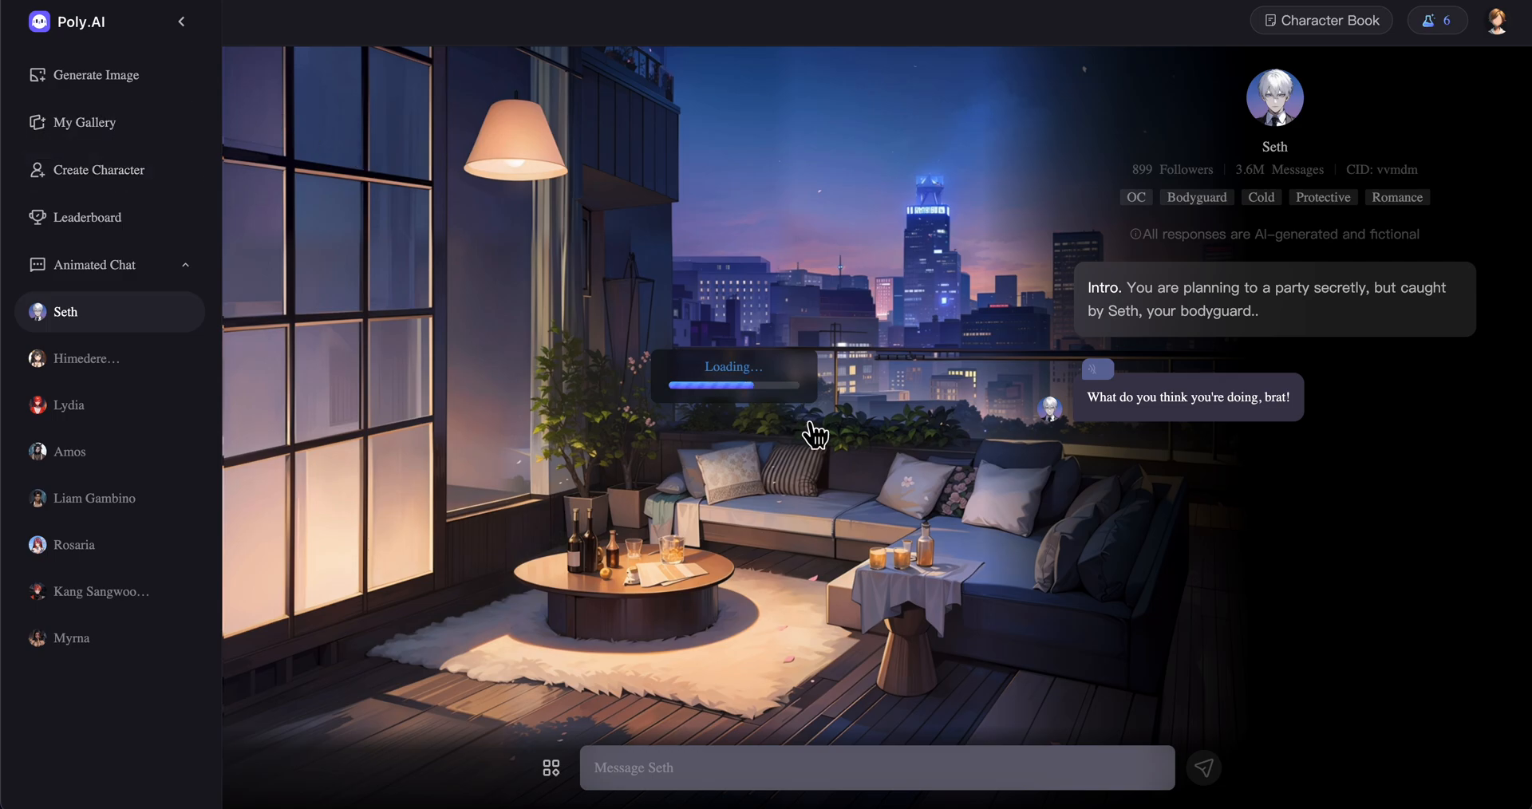